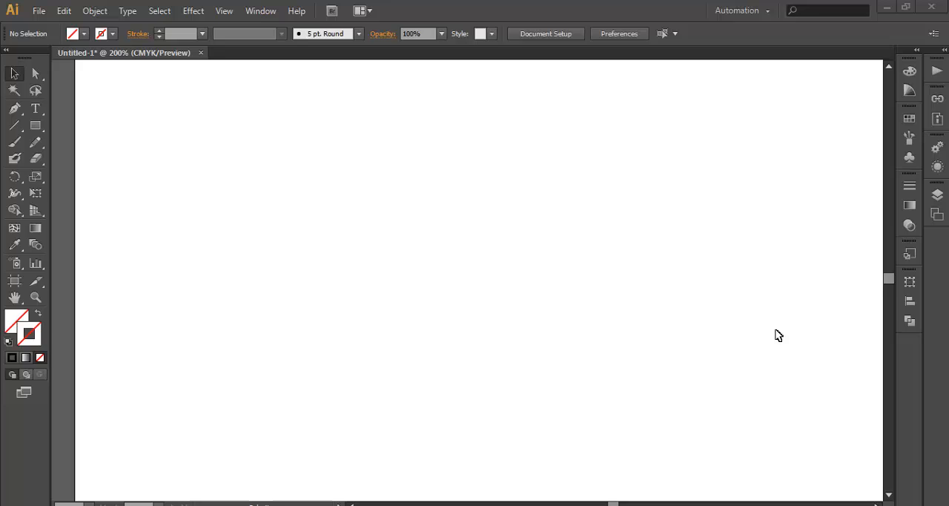
mouse_move(294, 216)
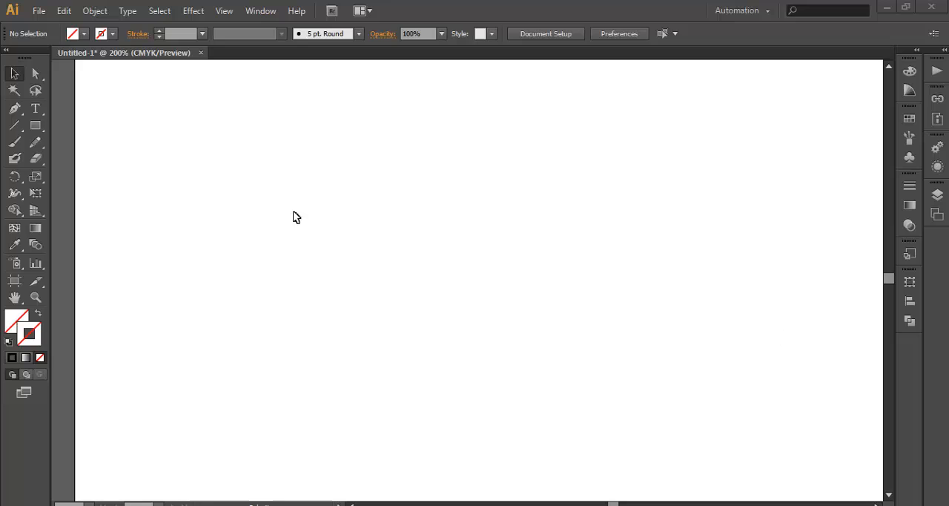
Draw a black-stroked circle and surround it with a larger concentric copy with a different stroke weight
left_click(33, 124)
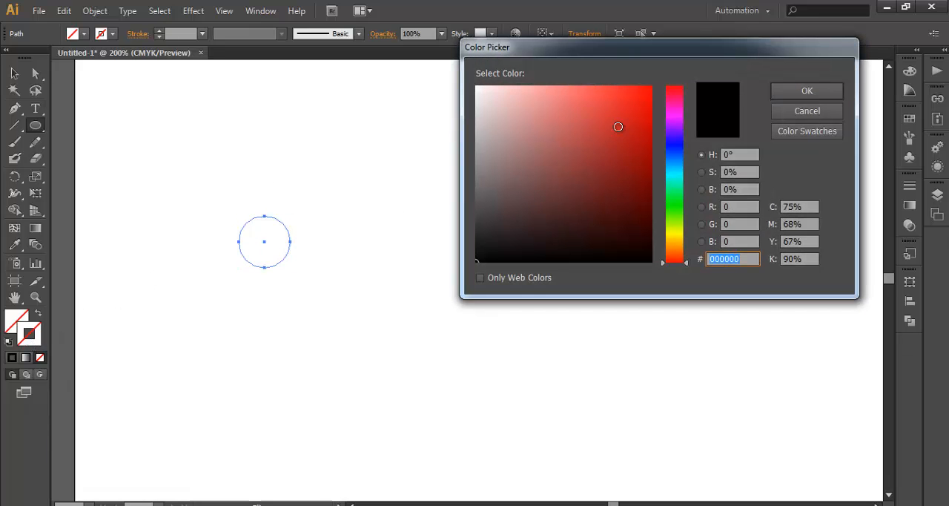
left_click(807, 91)
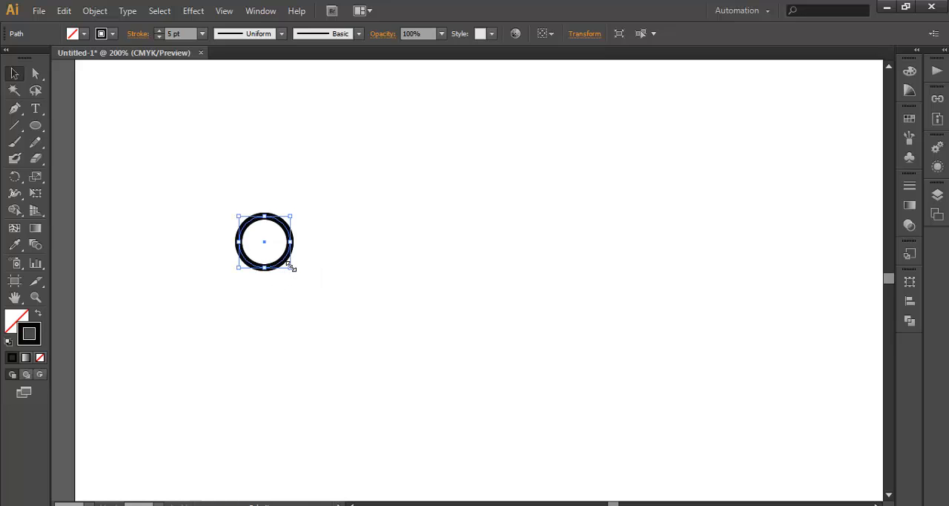
mouse_move(287, 261)
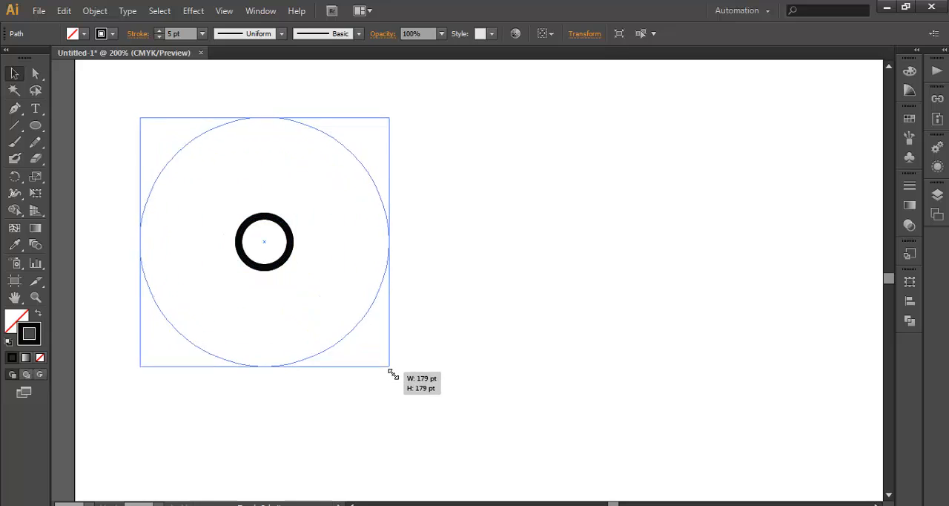
left_click(202, 34)
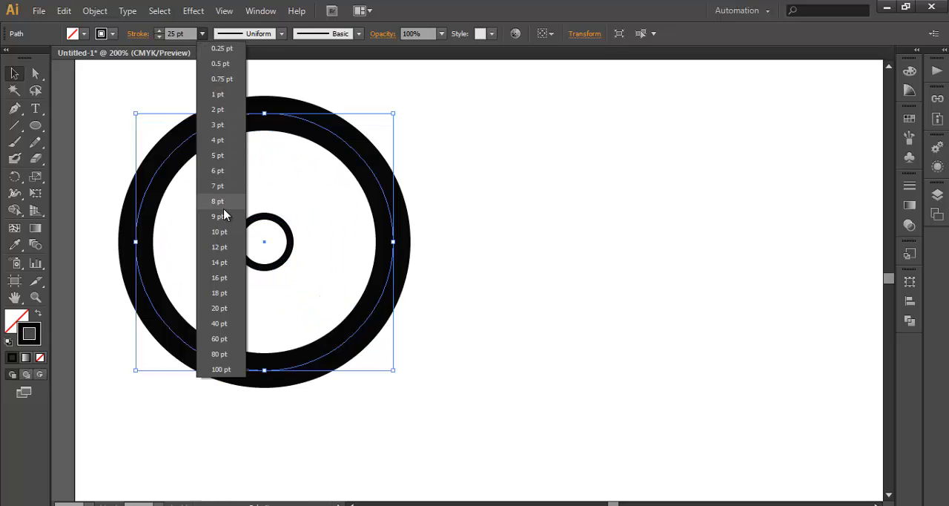
left_click(218, 201)
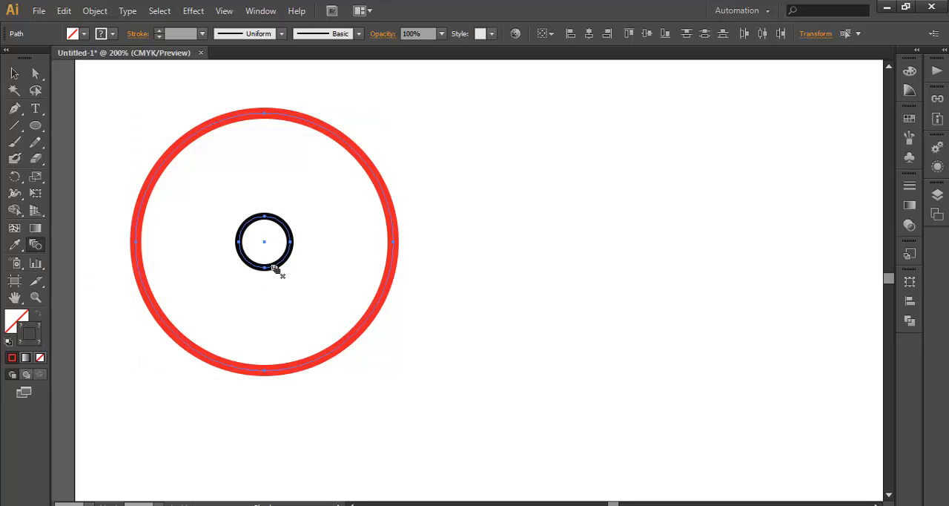
mouse_move(332, 349)
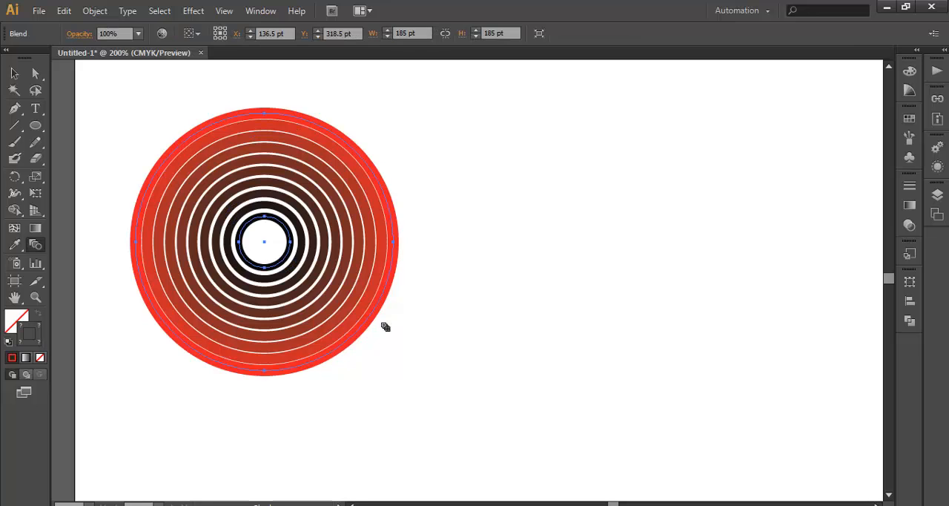
mouse_move(81, 267)
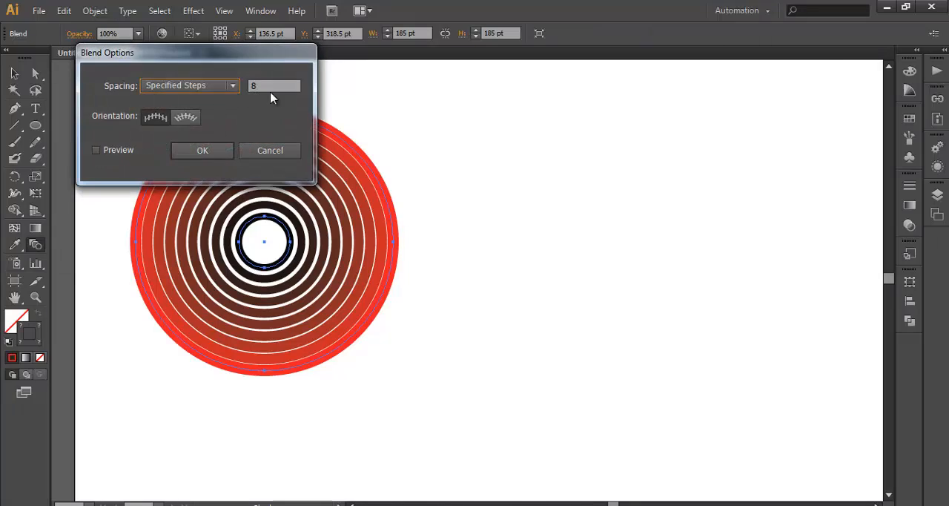
Apply a blend of 4 specified steps, then switch the spacing to Smooth Color
left_click(271, 85)
type("4")
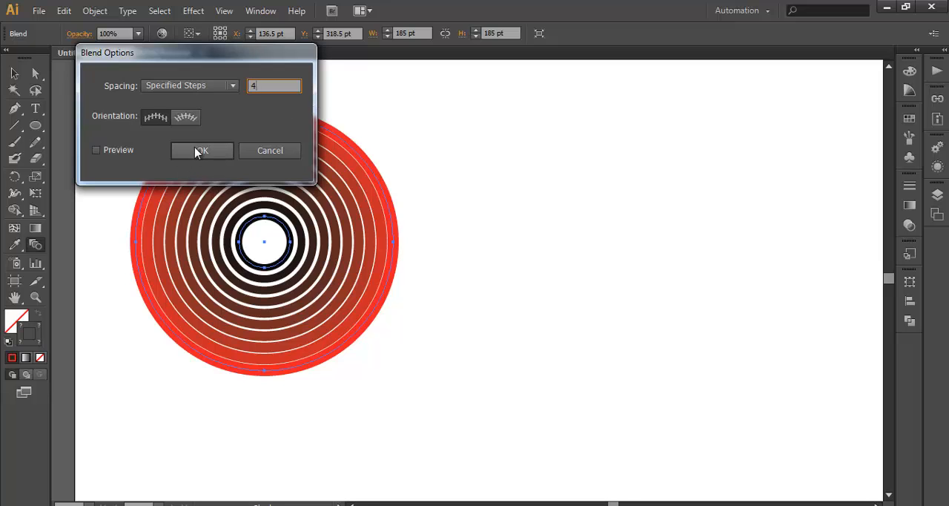
left_click(201, 151)
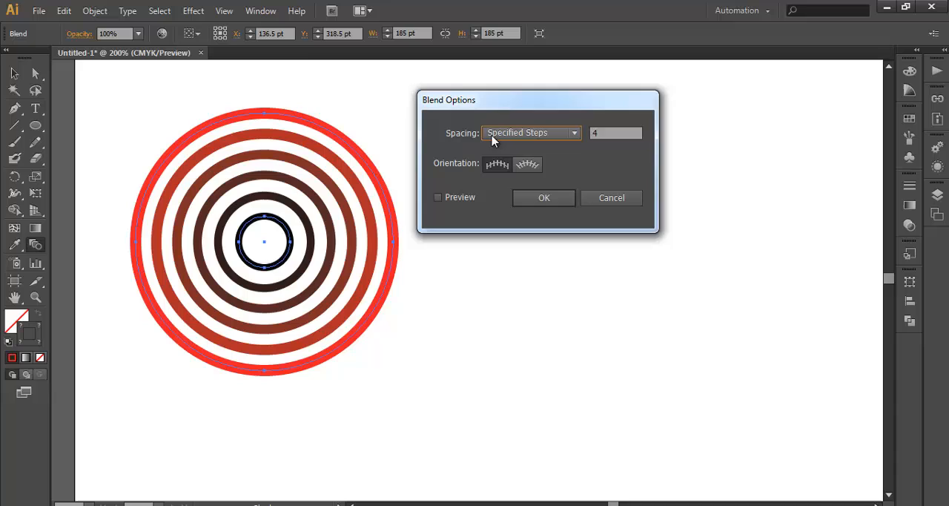
left_click(531, 132)
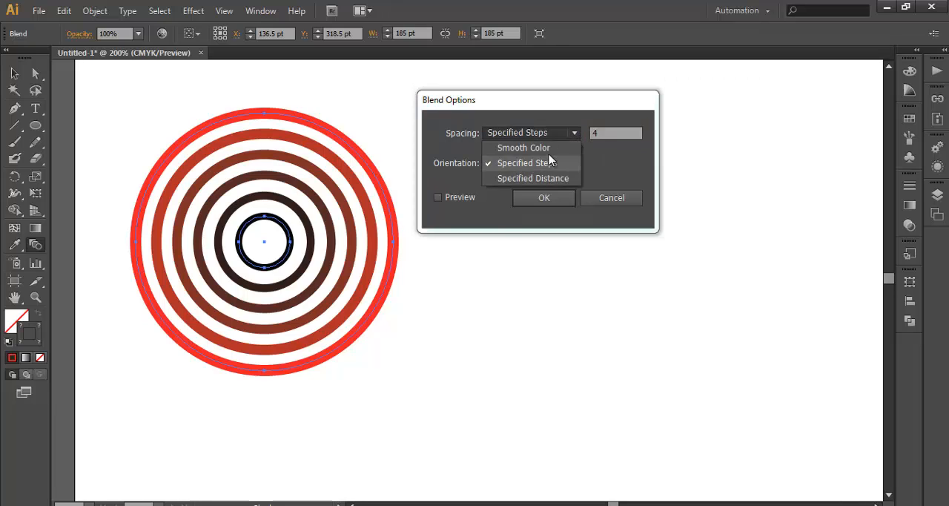
mouse_move(538, 150)
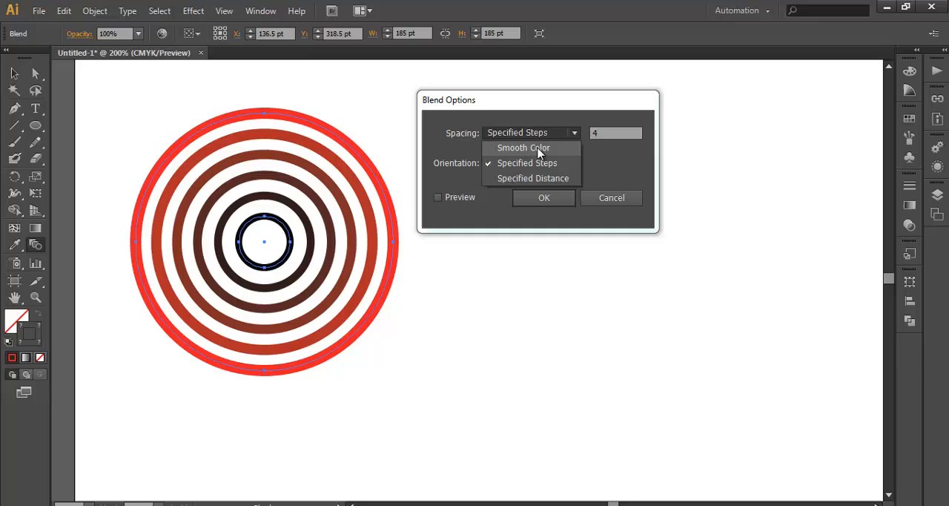
left_click(520, 147)
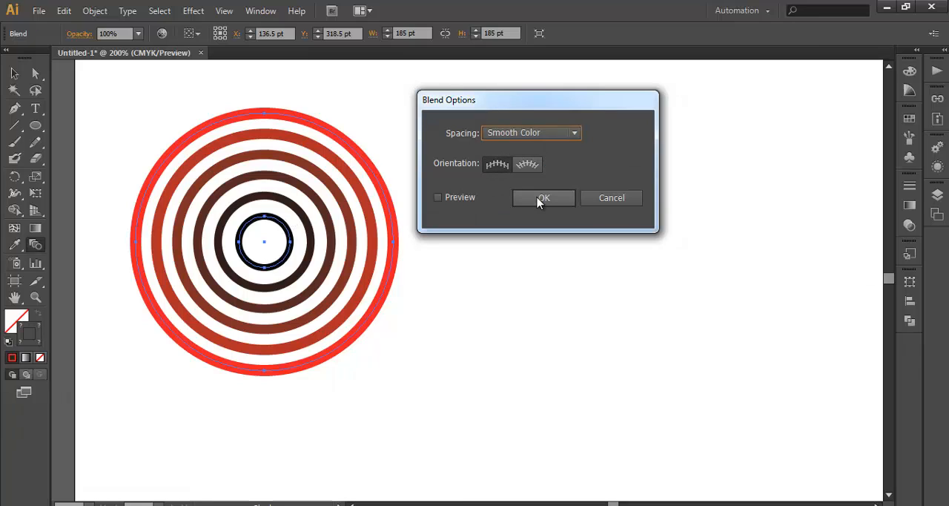
left_click(543, 198)
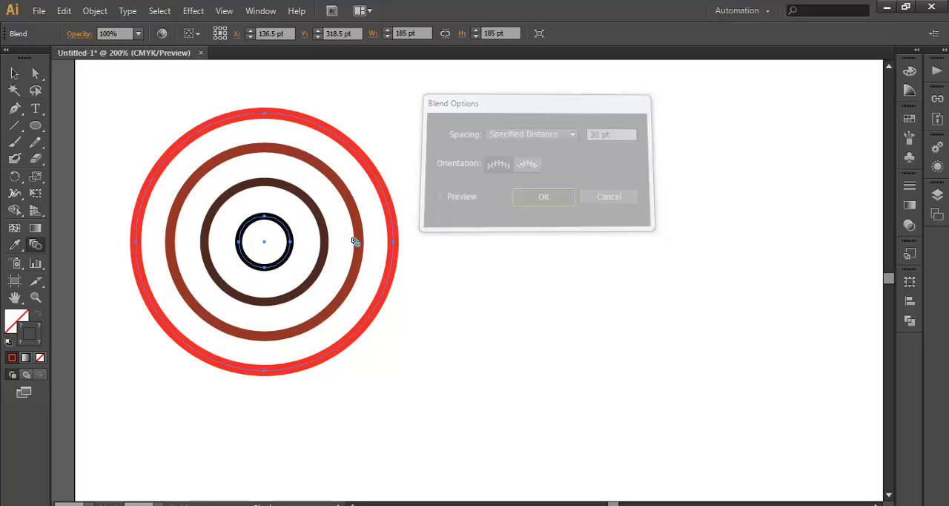
Re-apply the blend with 30 pt specified distance, then a new step count
left_click(543, 197)
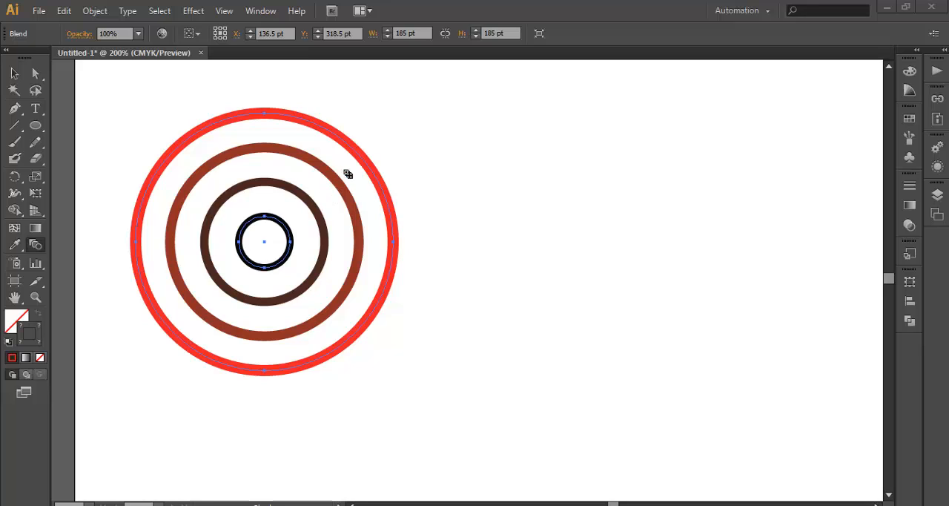
mouse_move(51, 248)
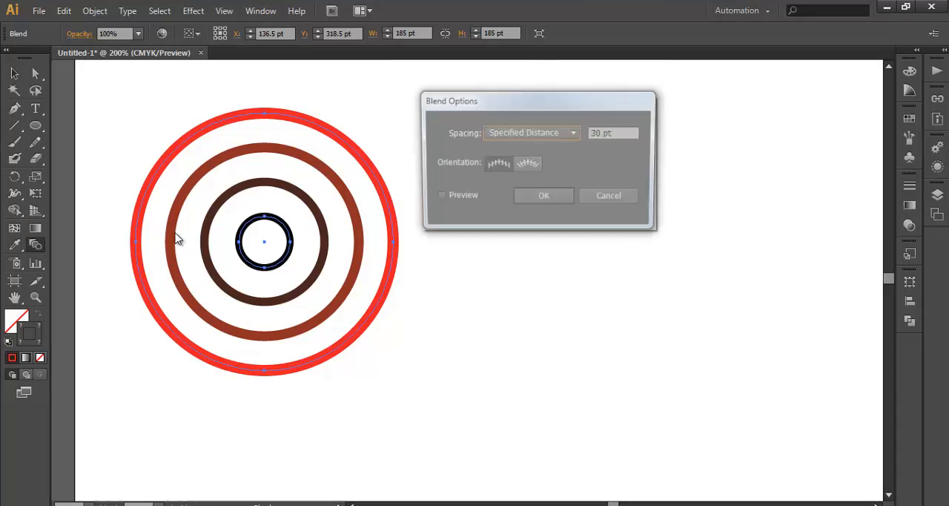
left_click(530, 132)
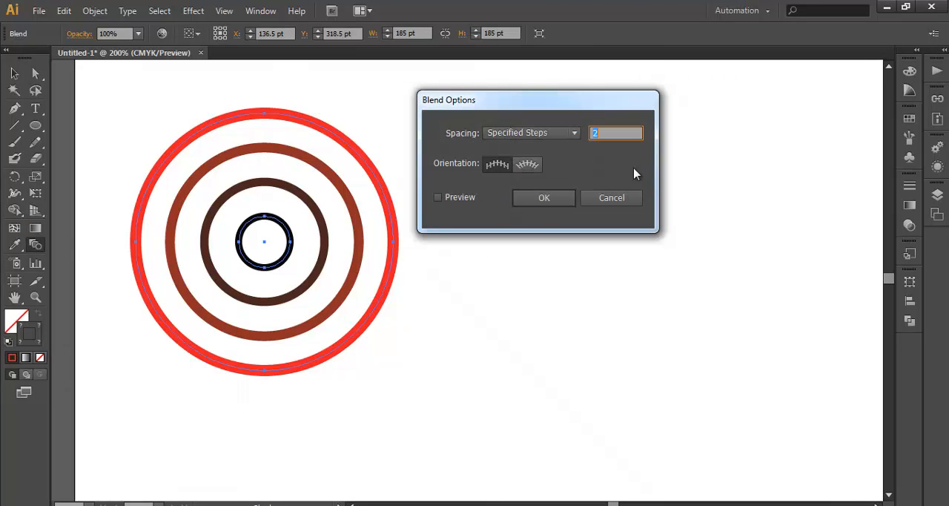
mouse_move(547, 132)
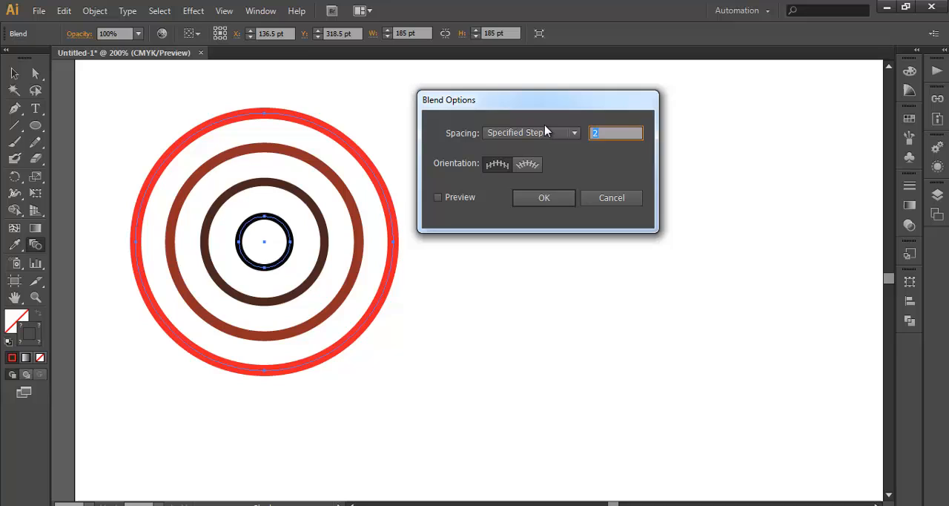
left_click(543, 198)
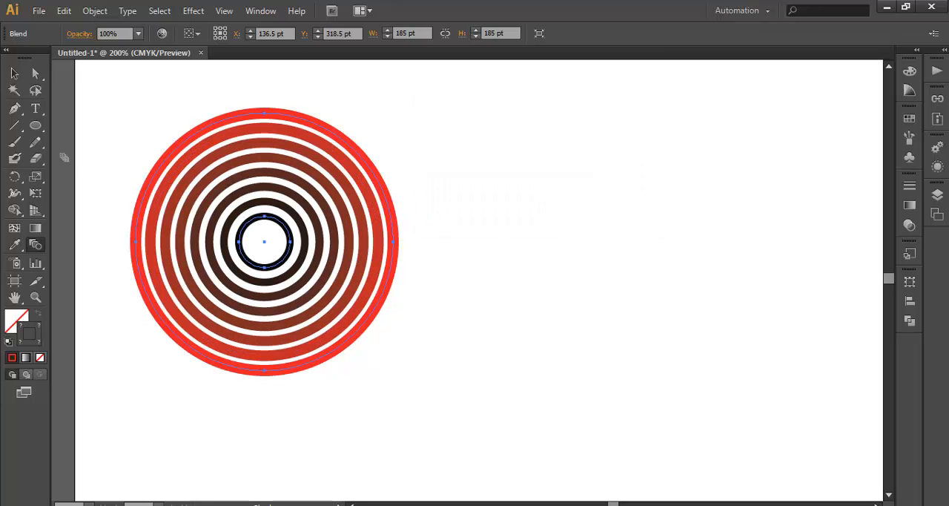
mouse_move(95, 87)
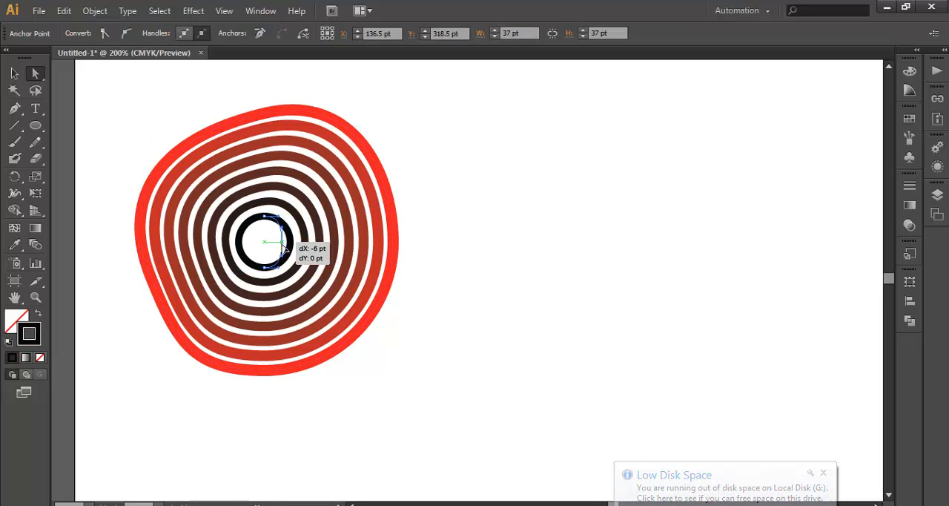
Reshape the inner ring by moving a point and make the outer ring's stroke blue
left_click_drag(278, 244, 274, 222)
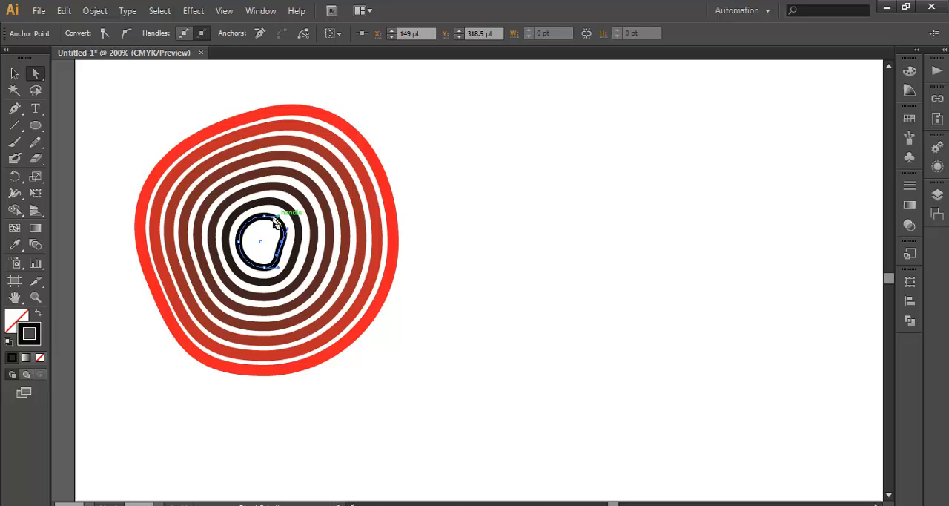
mouse_move(243, 221)
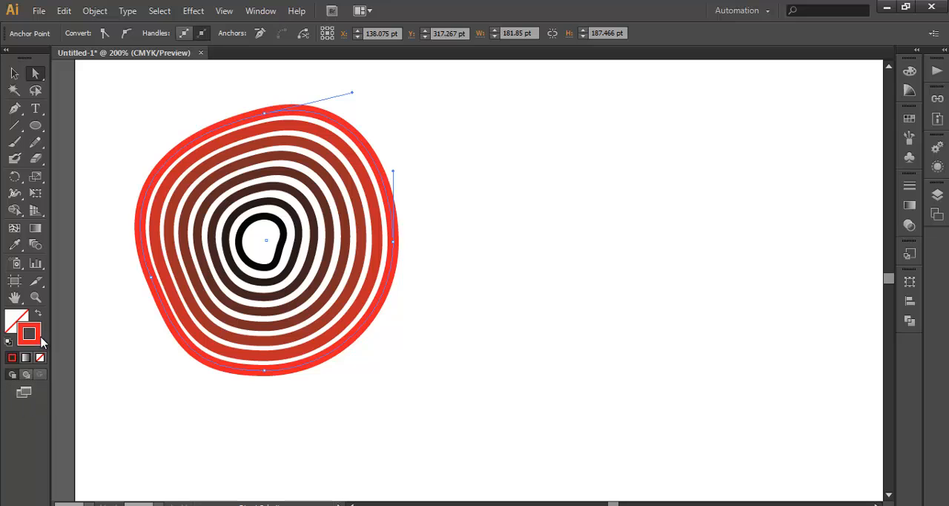
double_click(31, 331)
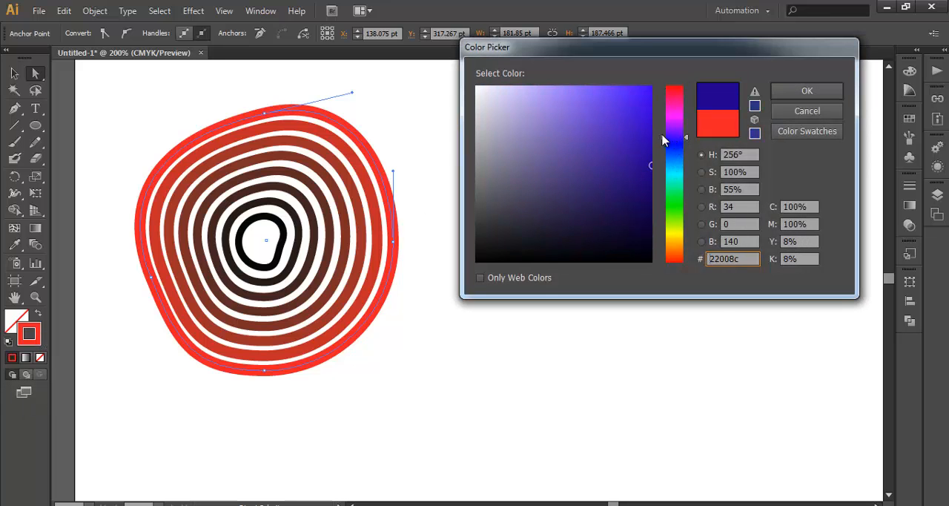
left_click(807, 91)
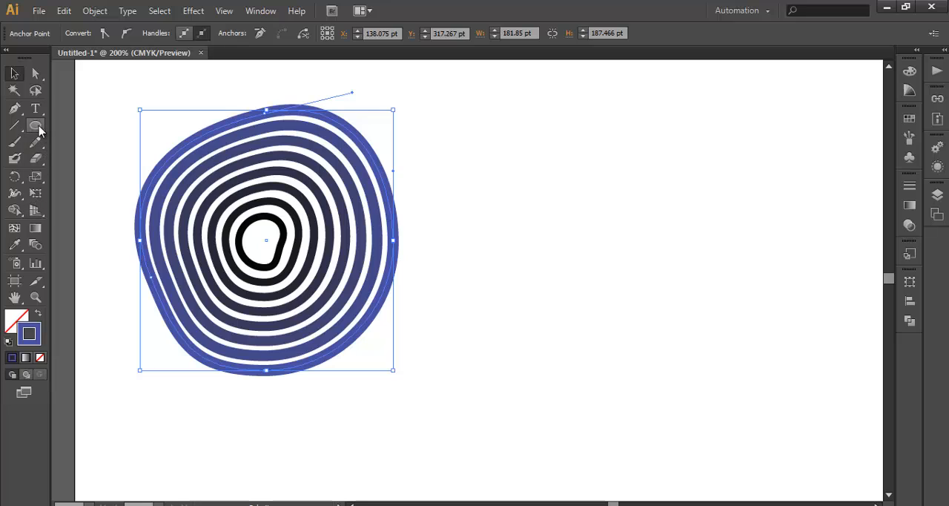
Draw a thin tall rectangle right of the rings and fill it red
left_click(36, 125)
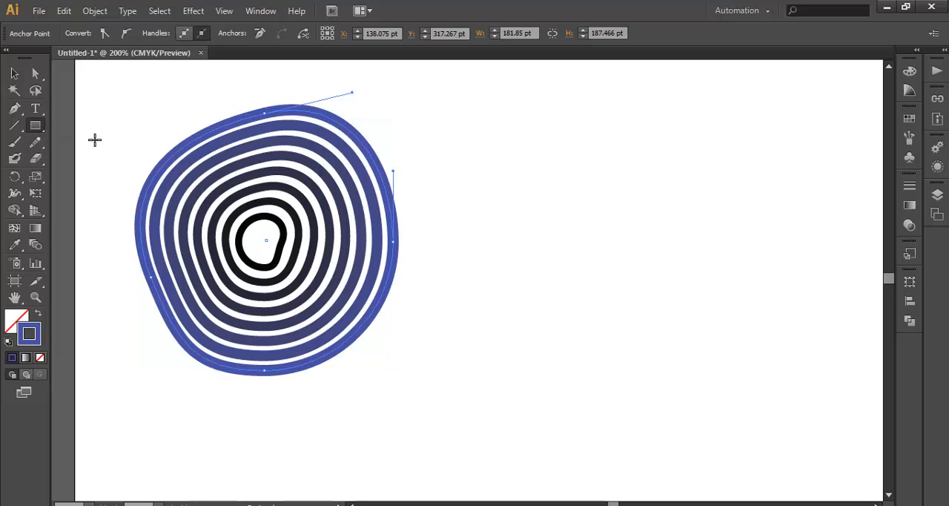
left_click_drag(490, 224, 494, 325)
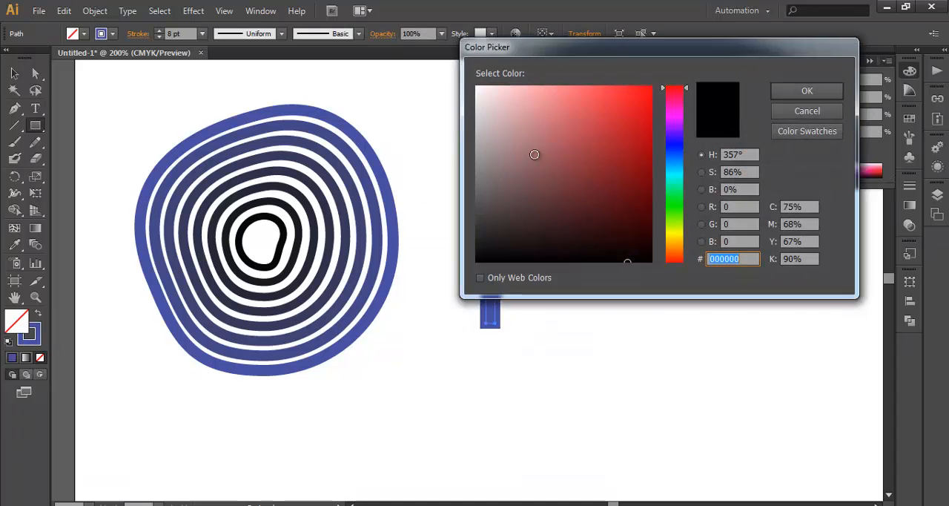
left_click(806, 90)
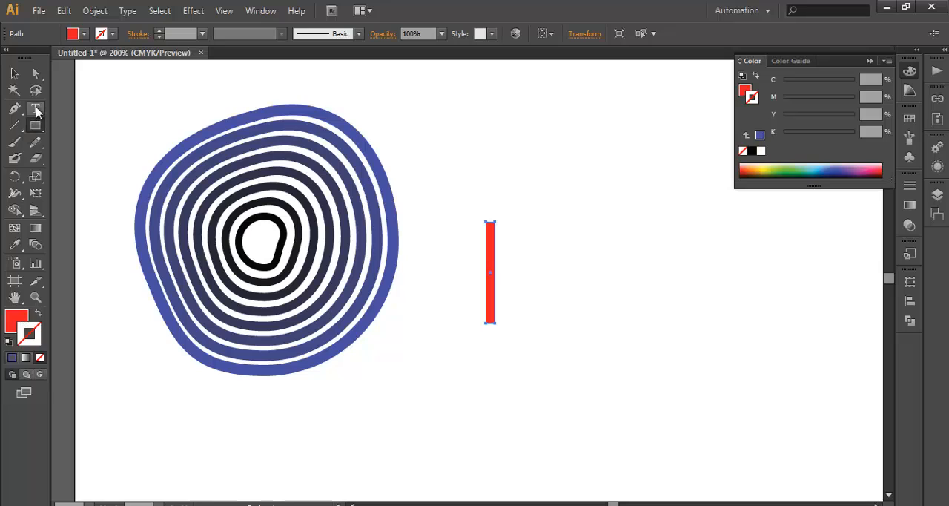
Taper the rectangle's top into a spike and give the taller copy a blue fill
left_click(12, 114)
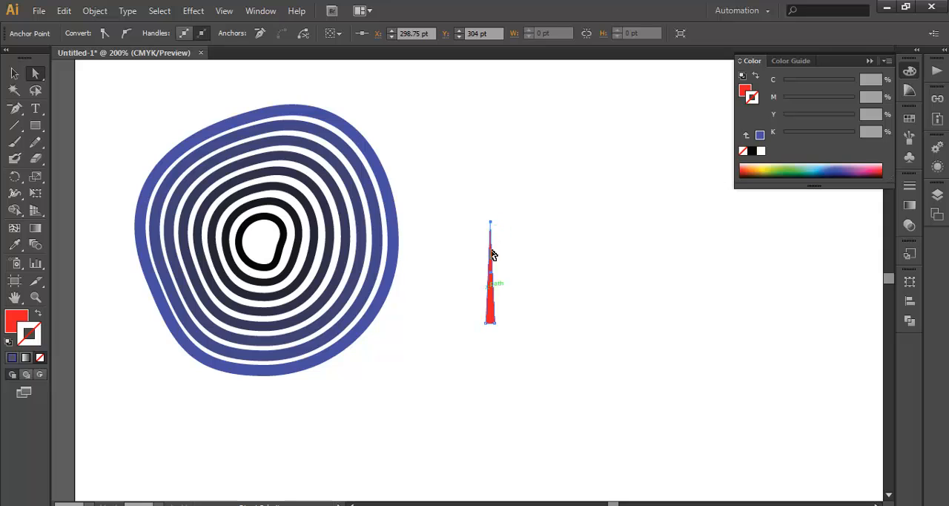
left_click(491, 271)
type("ff4200")
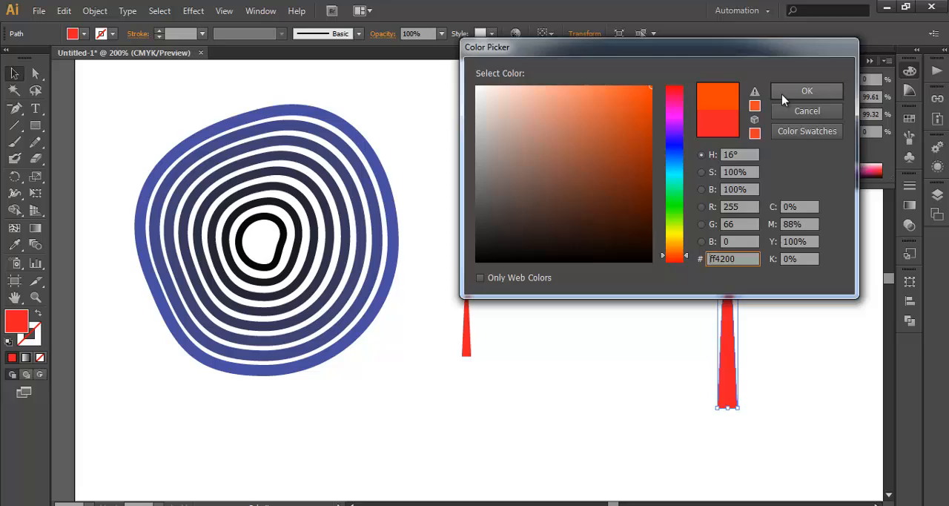
left_click(807, 91)
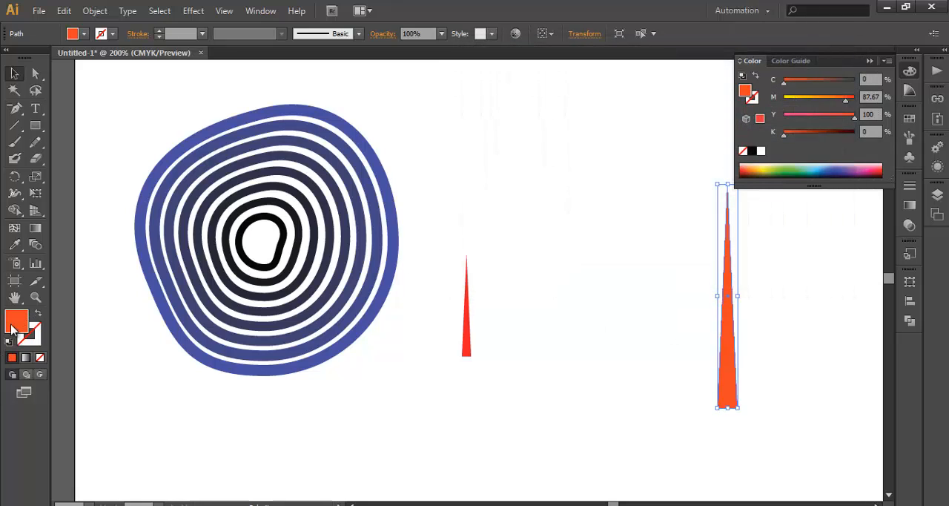
double_click(14, 319)
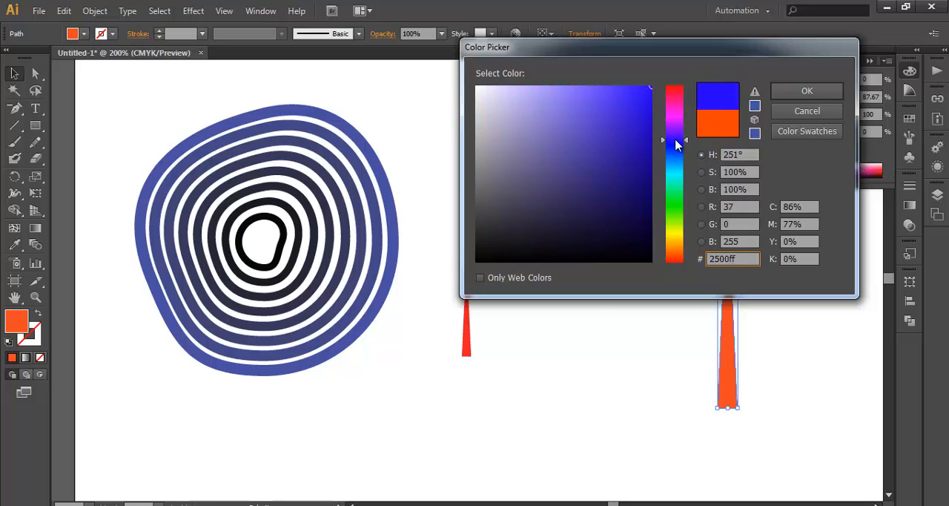
left_click(806, 91)
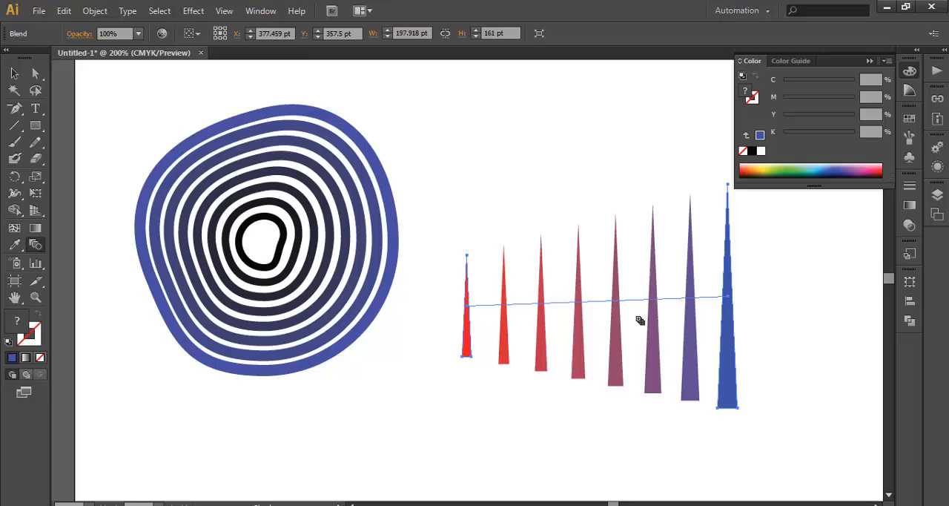
mouse_move(595, 319)
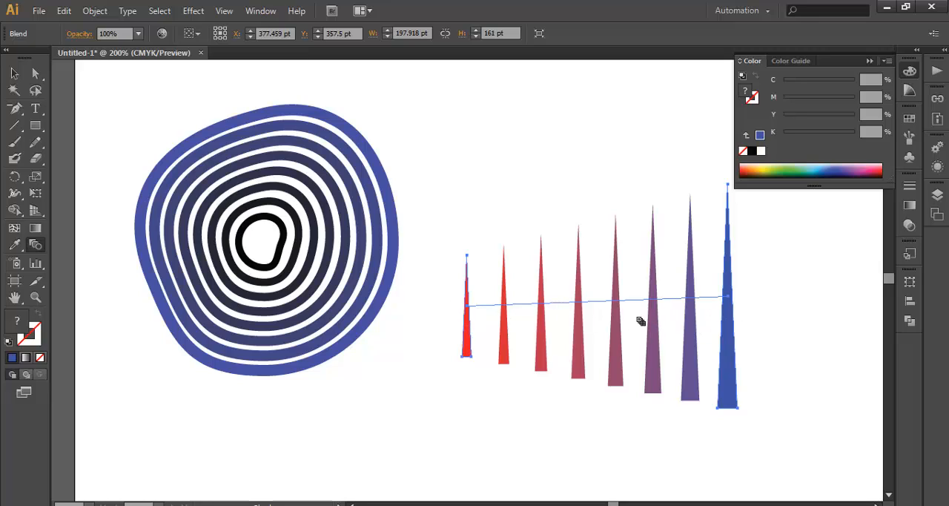
mouse_move(44, 103)
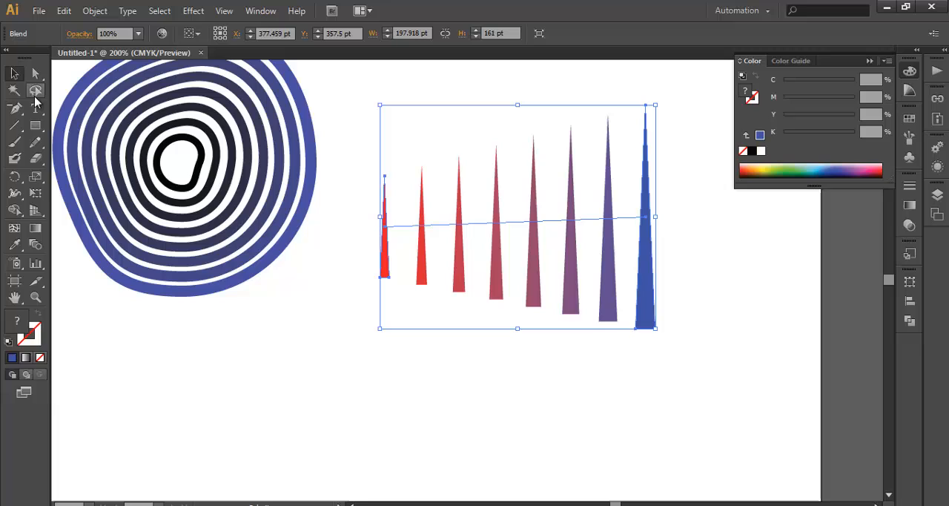
mouse_move(35, 108)
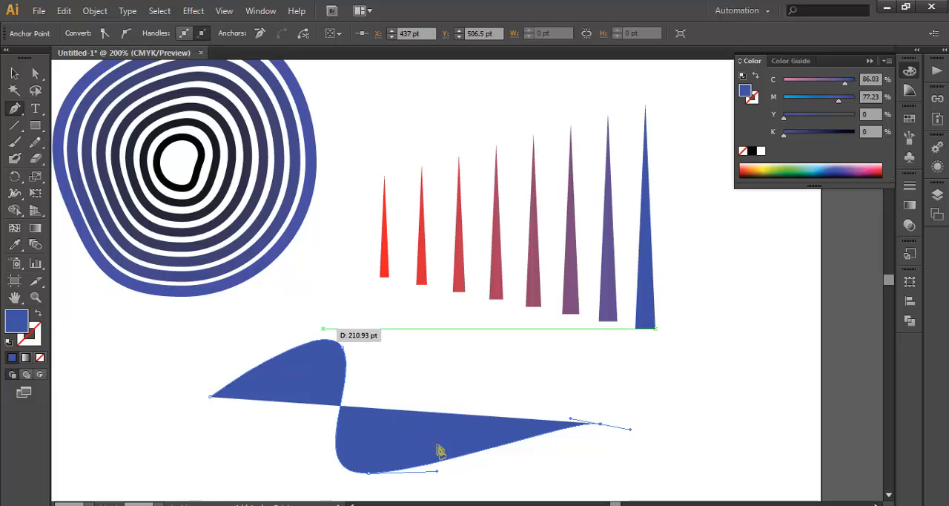
Finish the S-curve below the spikes with no fill and a reddish stroke
left_click_drag(437, 450, 341, 370)
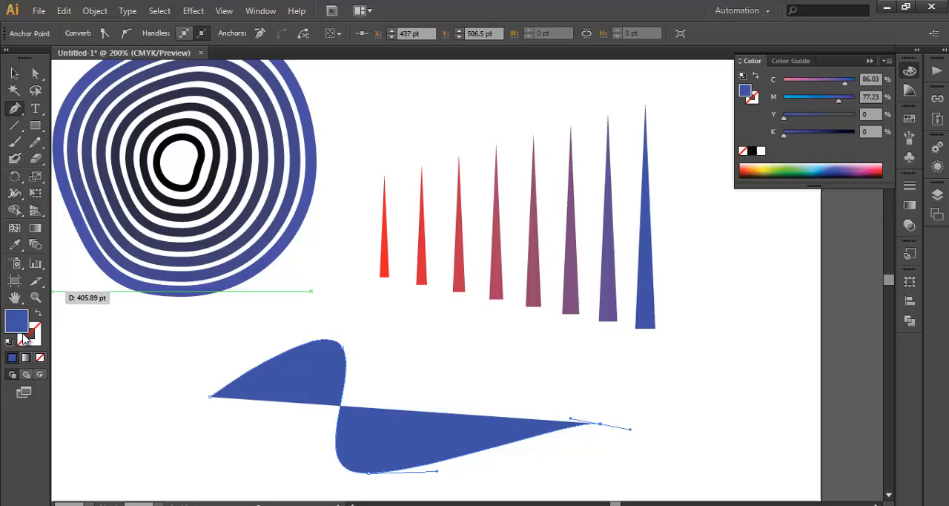
left_click(36, 344)
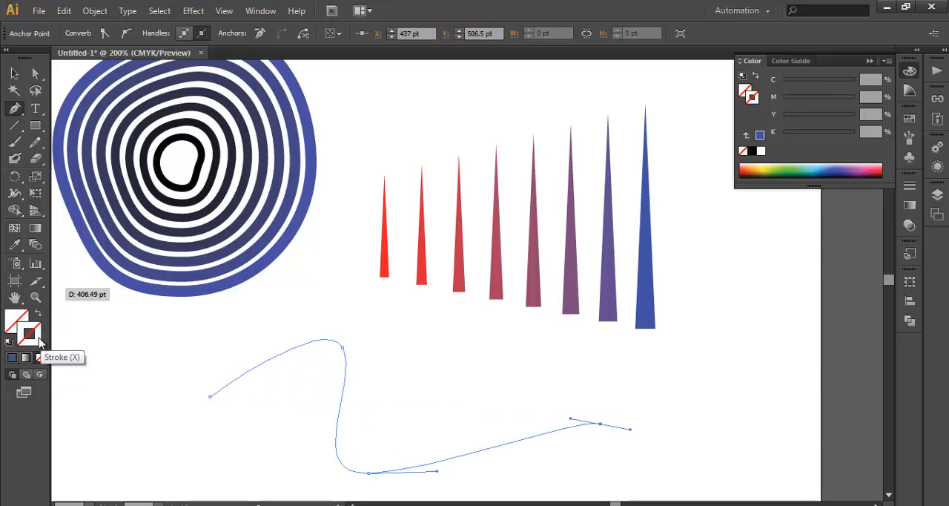
double_click(26, 329)
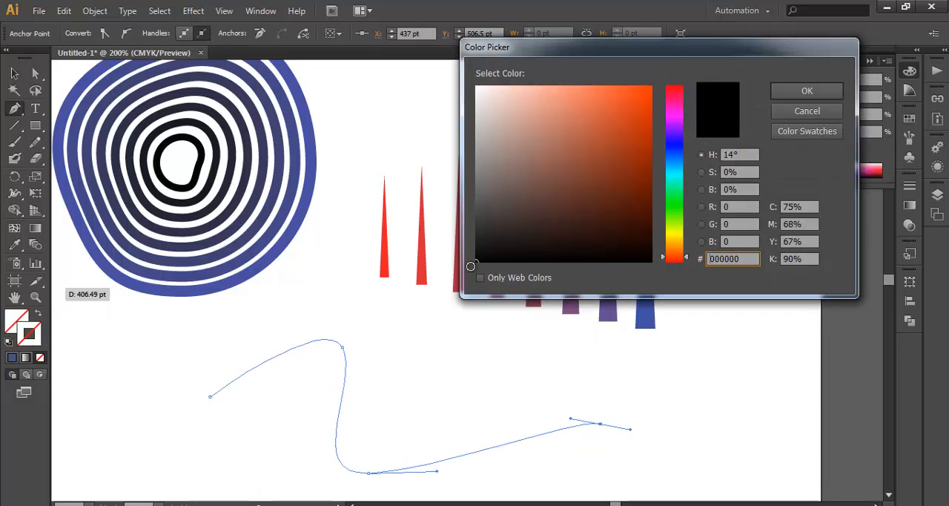
left_click(806, 111)
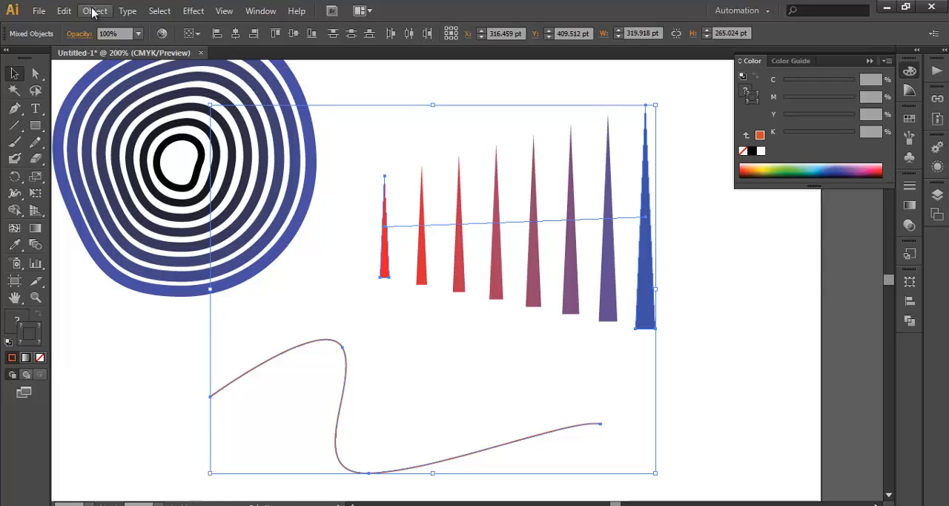
Use Object > Blend > Replace Spine to wrap the spikes along the curve
left_click(95, 10)
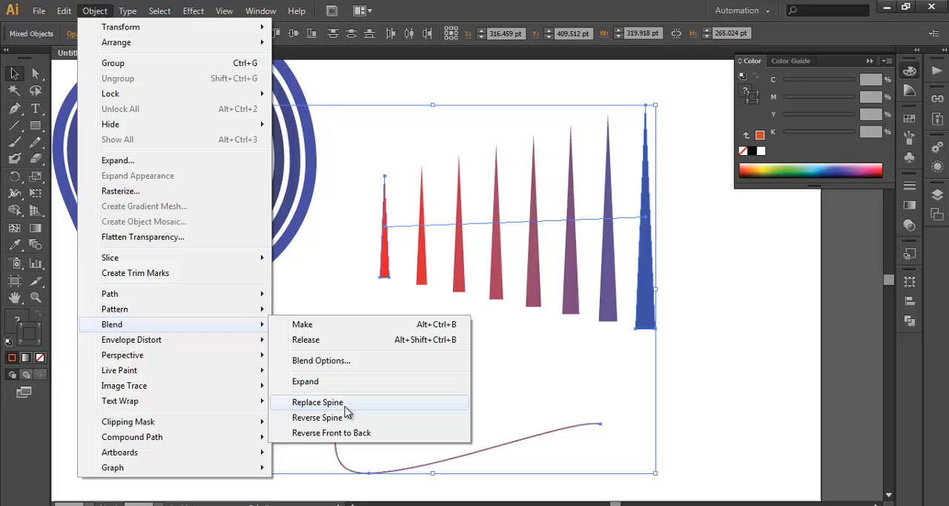
left_click(317, 402)
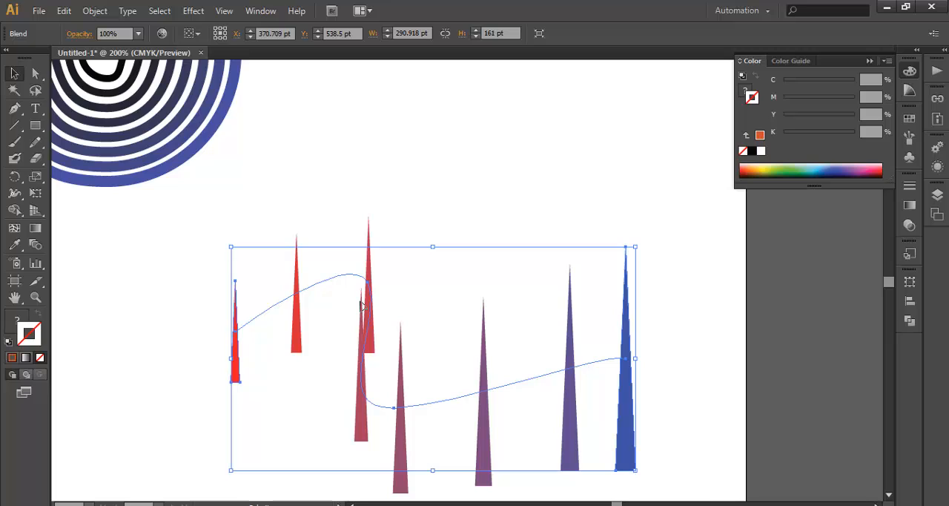
mouse_move(319, 304)
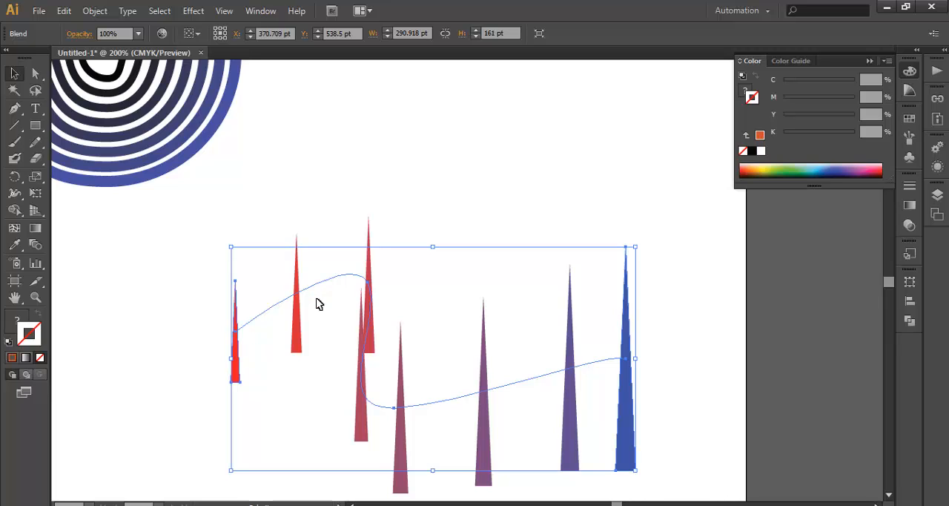
mouse_move(443, 288)
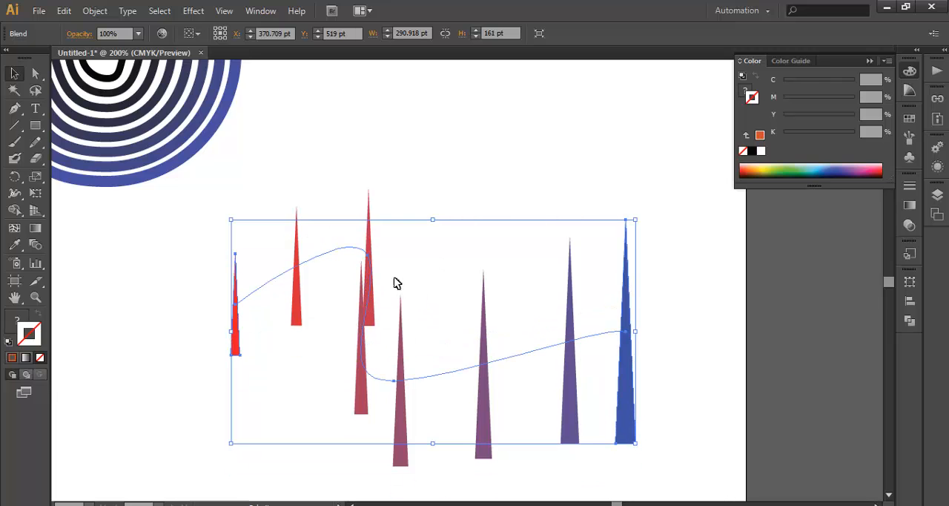
Expand the spike blend into separate shapes and right-click the resulting group
left_click(94, 11)
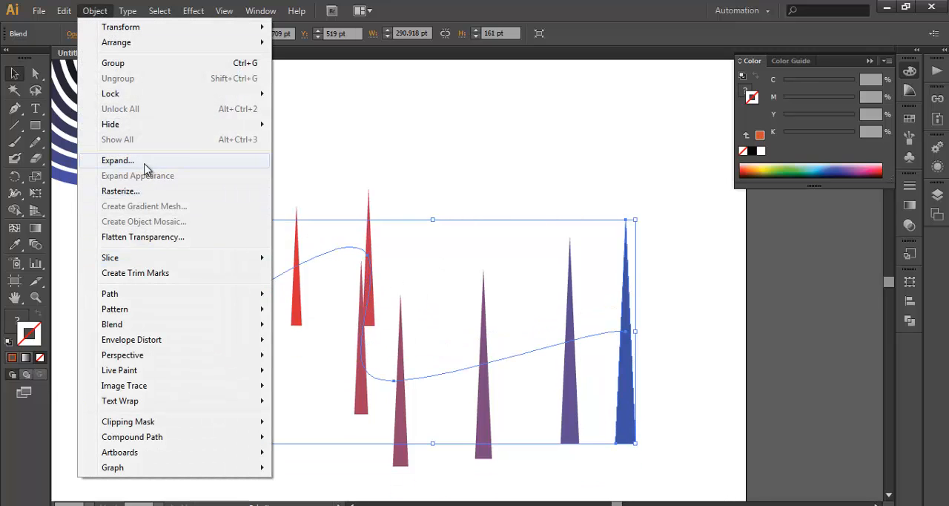
left_click(117, 161)
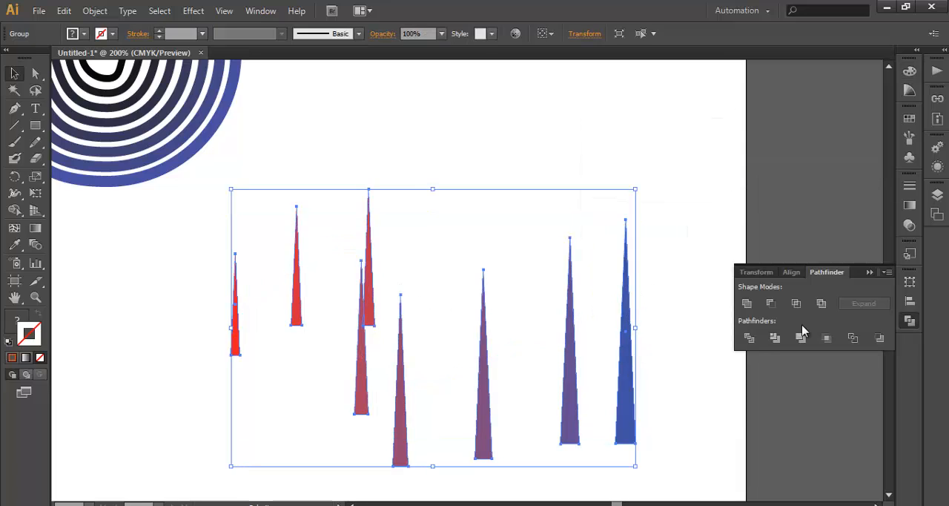
right_click(570, 370)
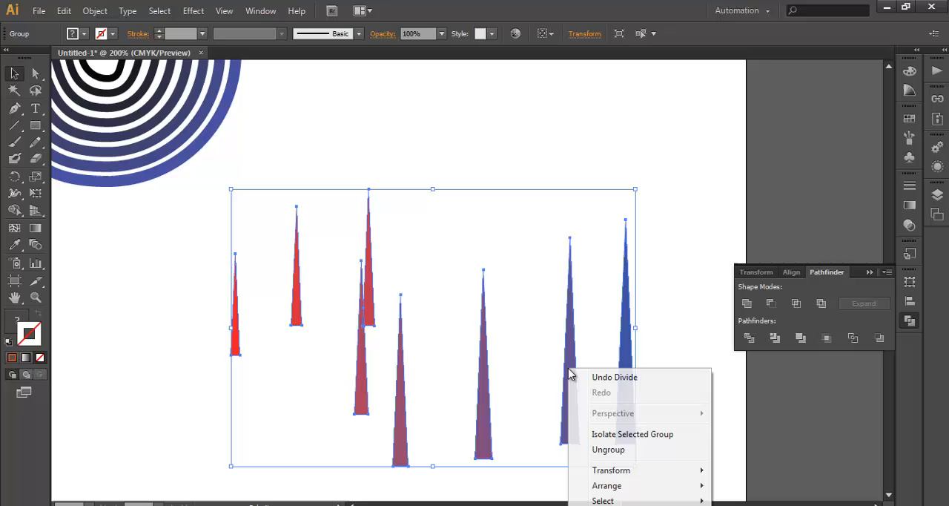